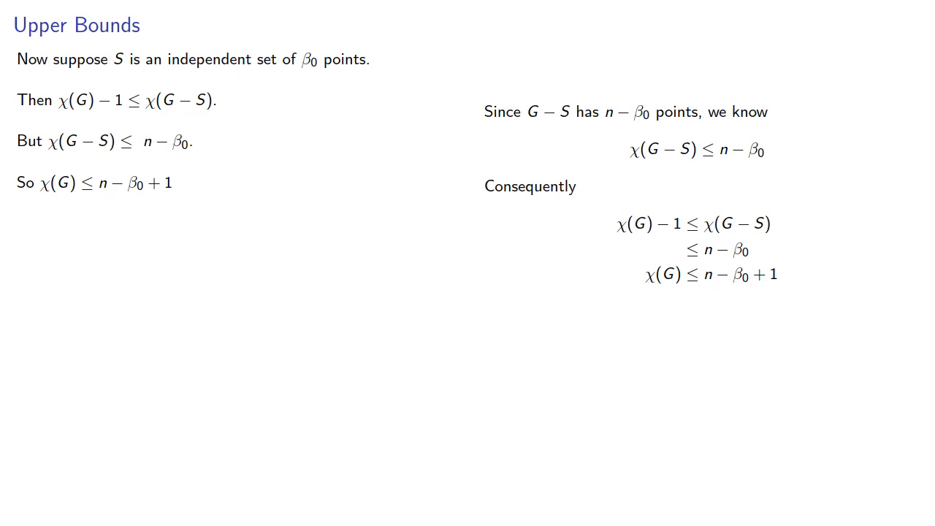
Advance to the Better Bounds slide and draw a single blue vertex dot right of the text
key(Right)
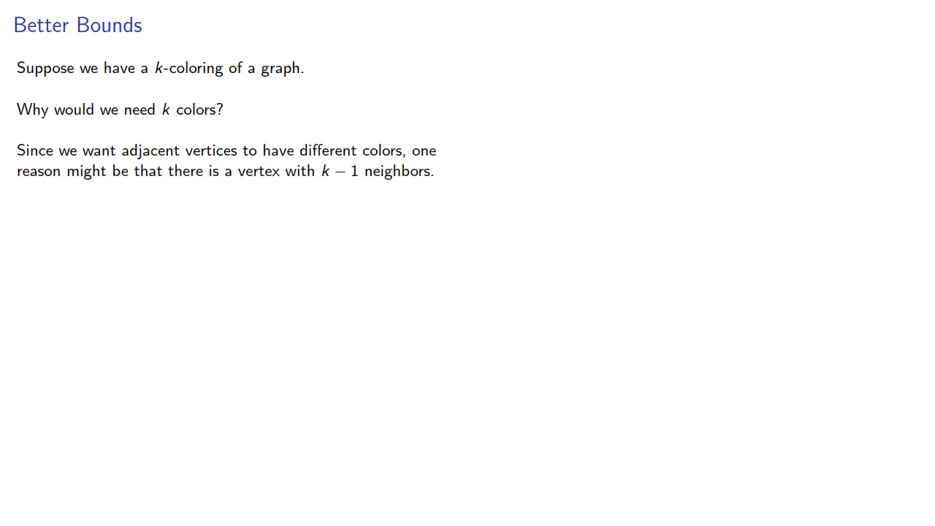
click(663, 158)
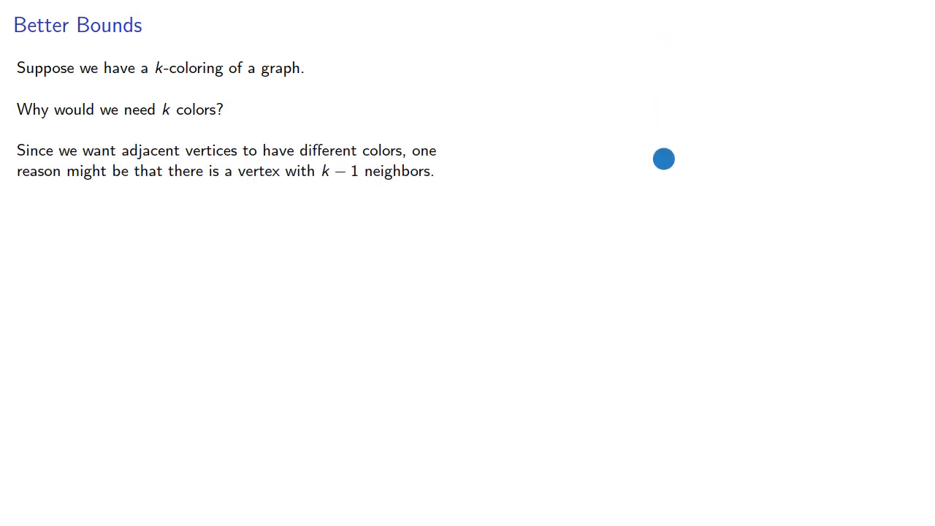